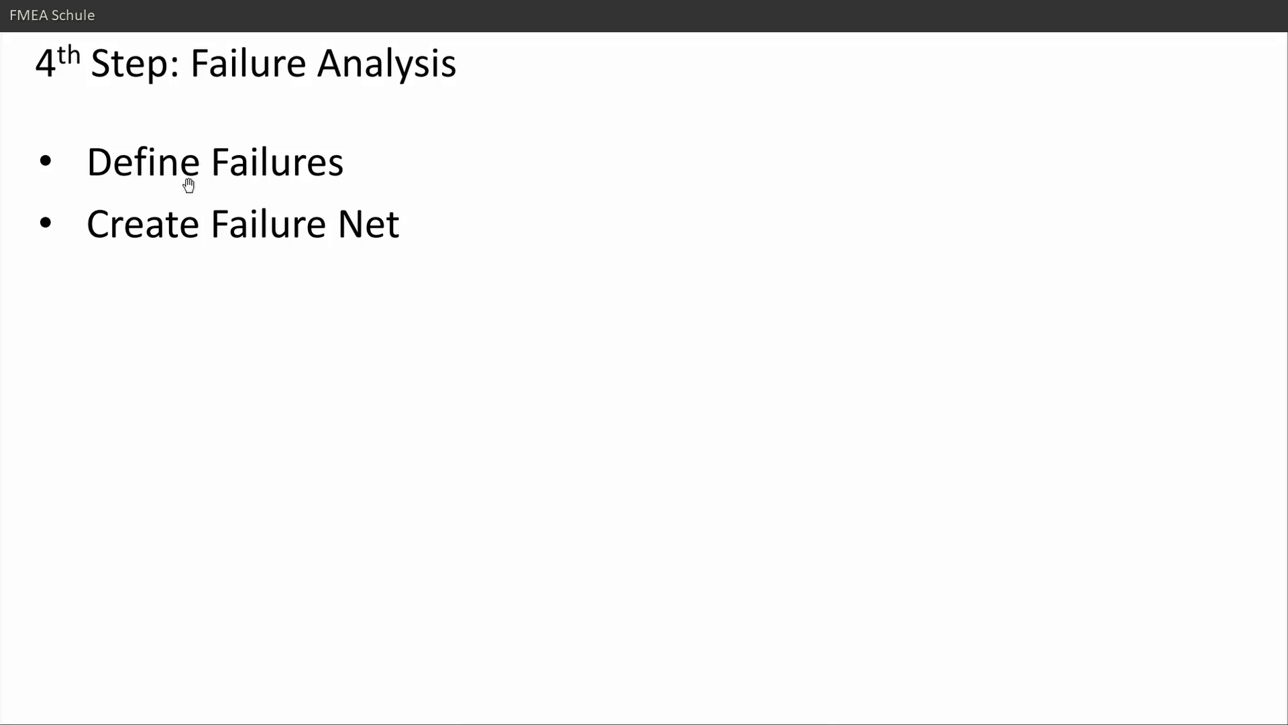
mouse_move(217, 179)
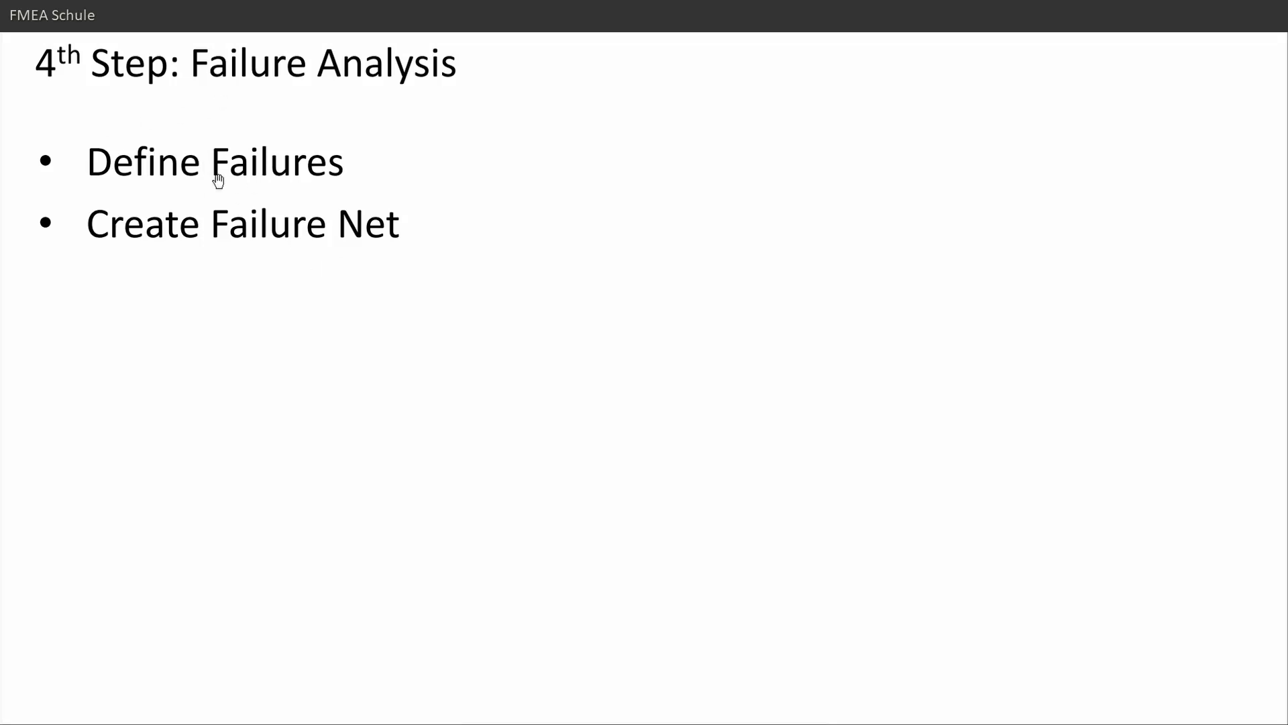
mouse_move(372, 249)
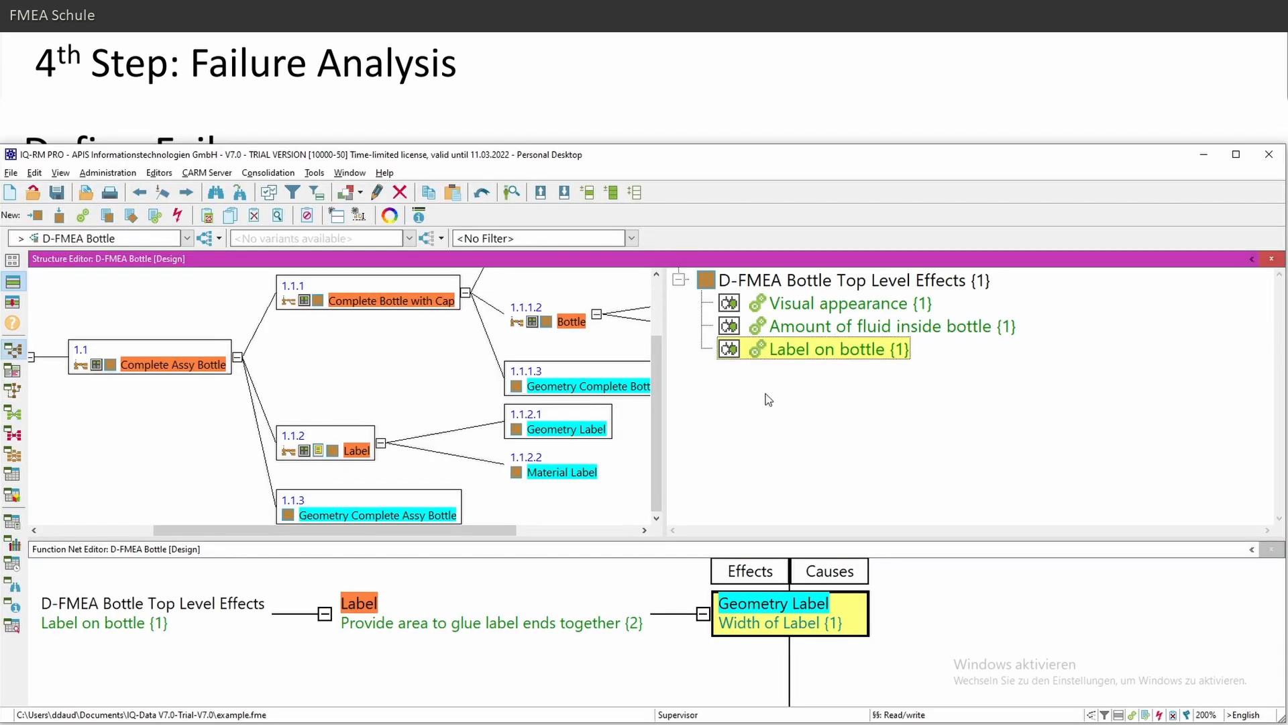
mouse_move(812, 536)
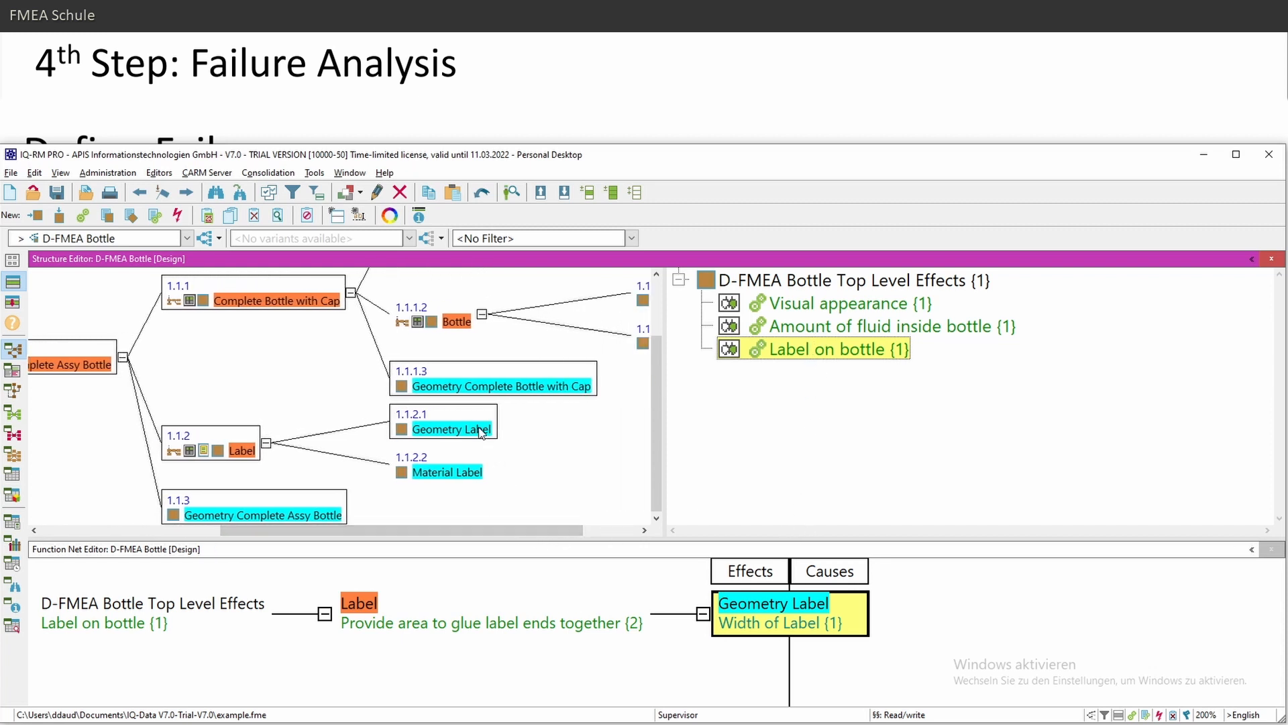
Show Geometry Label's characteristics and select Width of Label 220 mm ±0.3 for failures
left_click(494, 385)
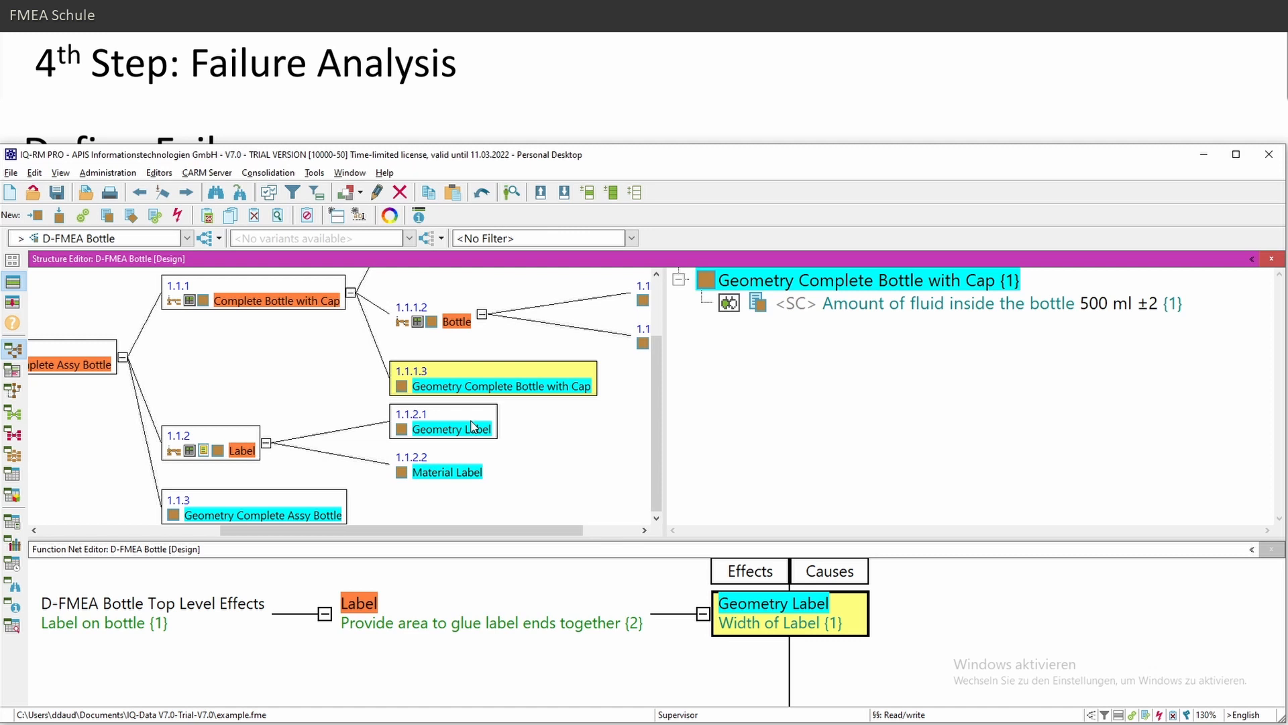
left_click(452, 429)
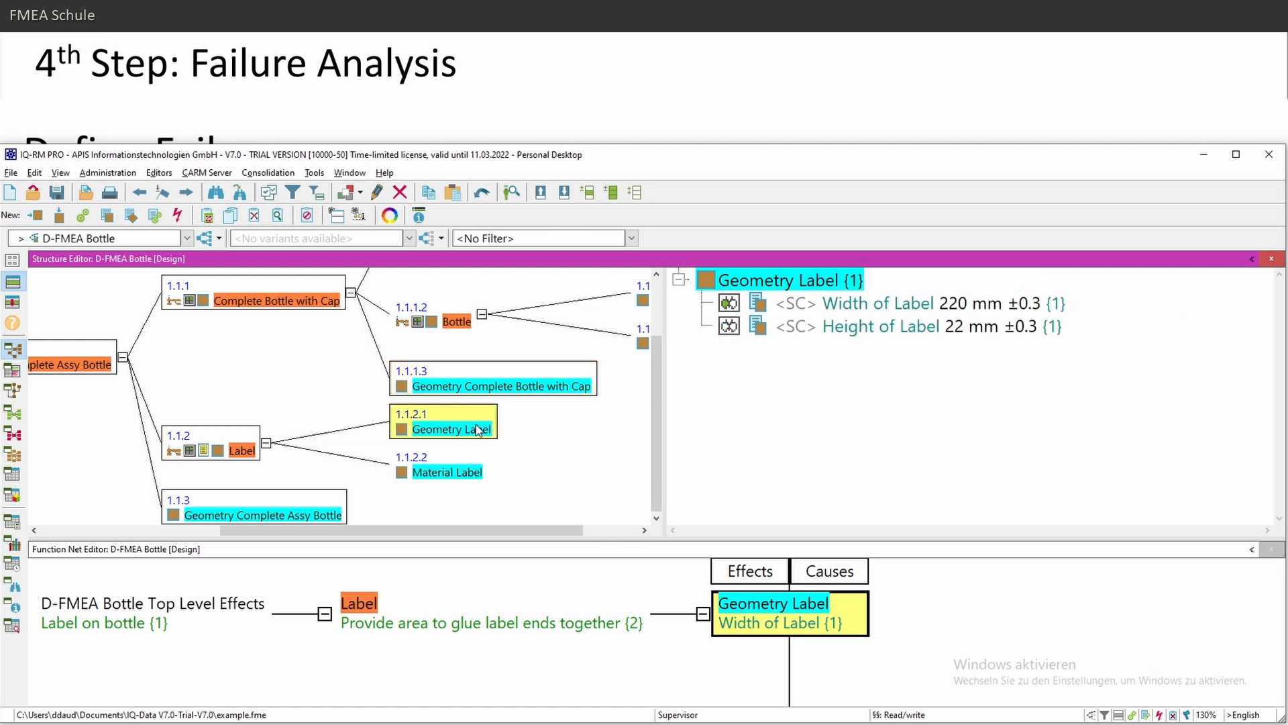
mouse_move(863, 313)
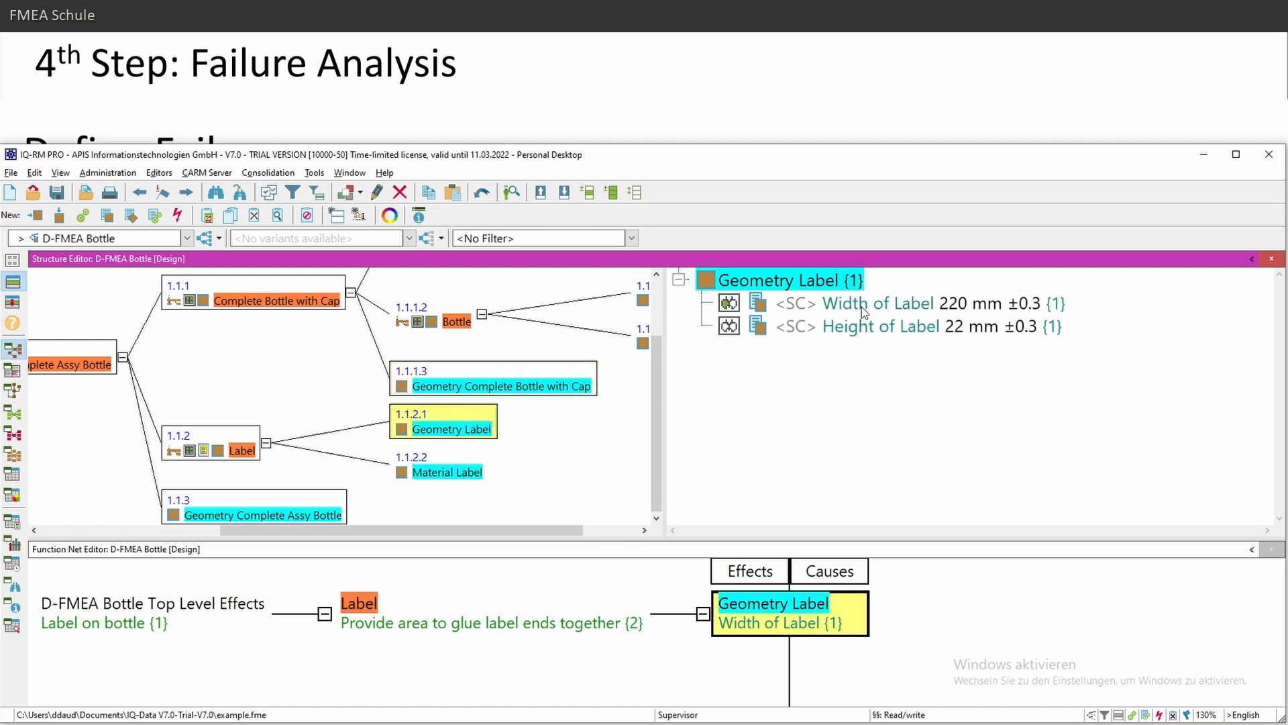
left_click(879, 326)
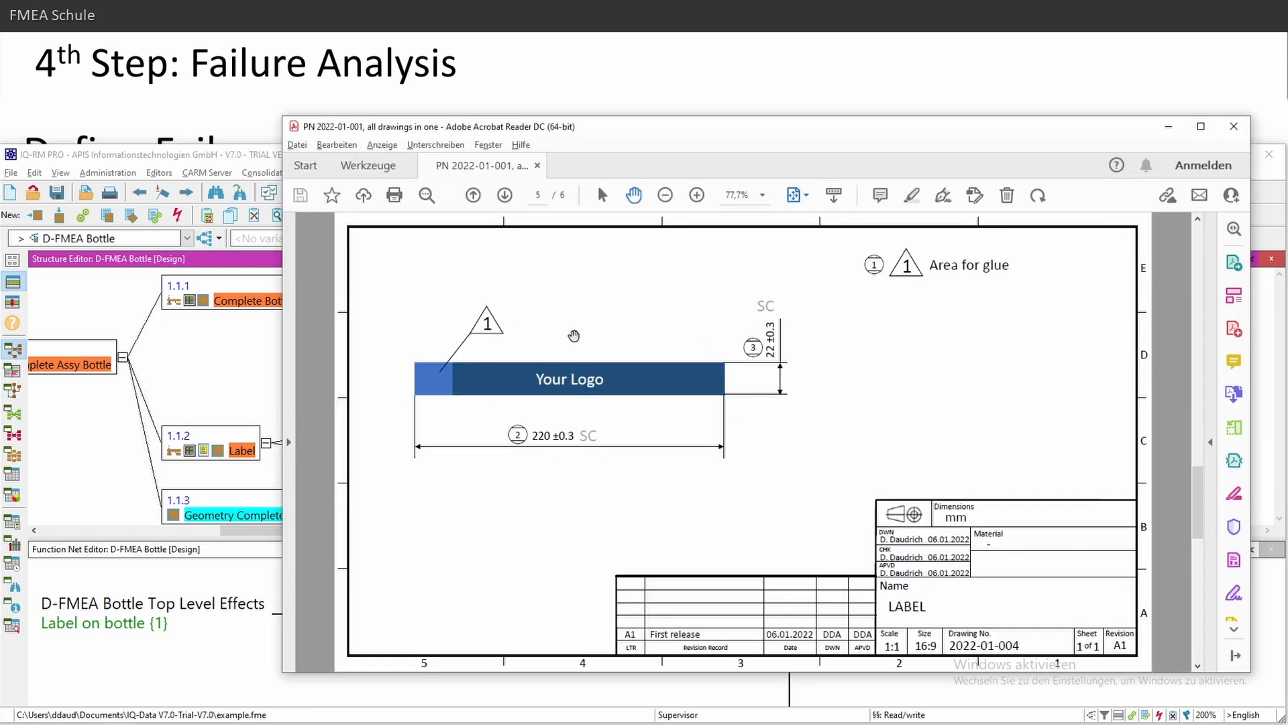
mouse_move(526, 446)
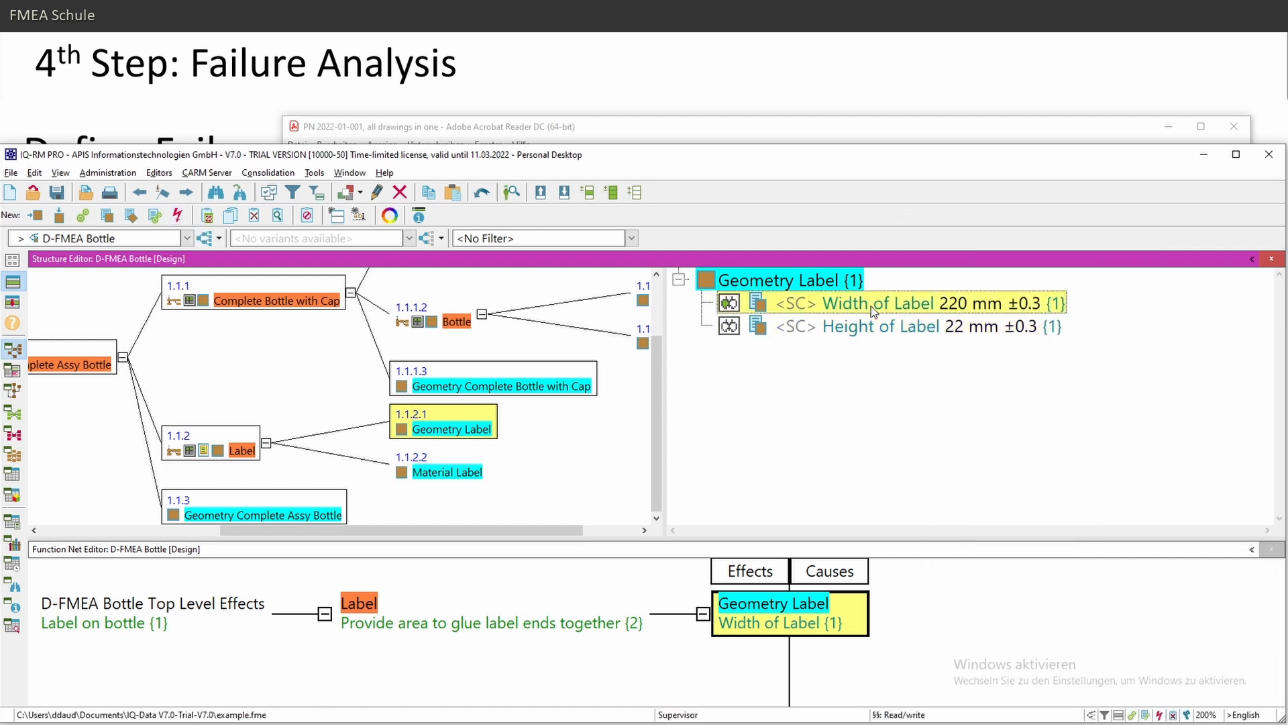
mouse_move(357, 215)
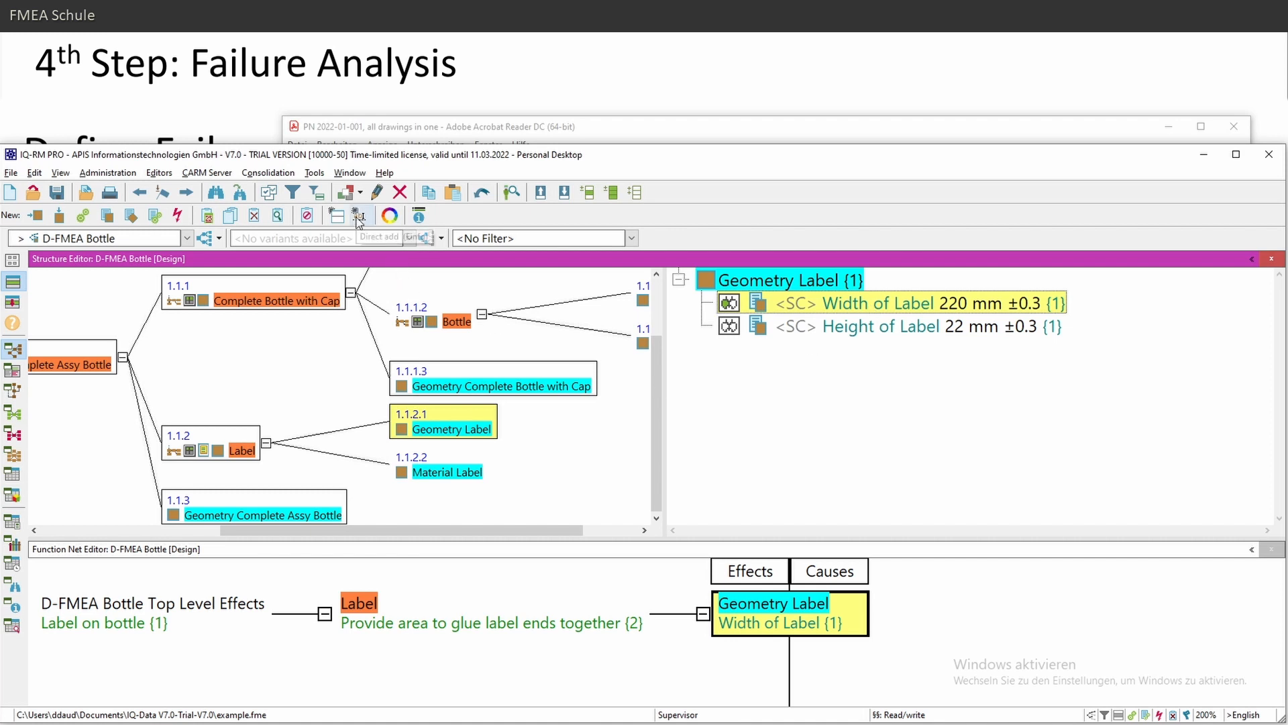
mouse_move(358, 215)
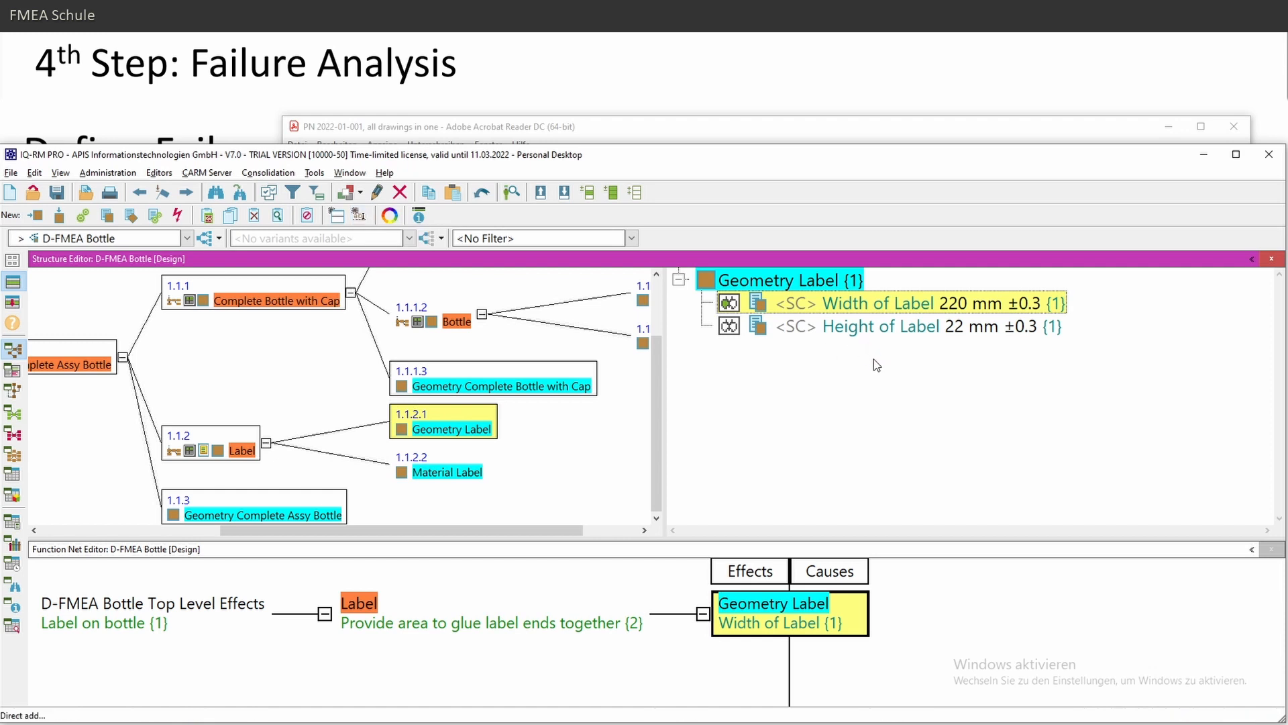
Add failures Width of Label too small and too big, then start the collector for Height of Label
left_click(702, 302)
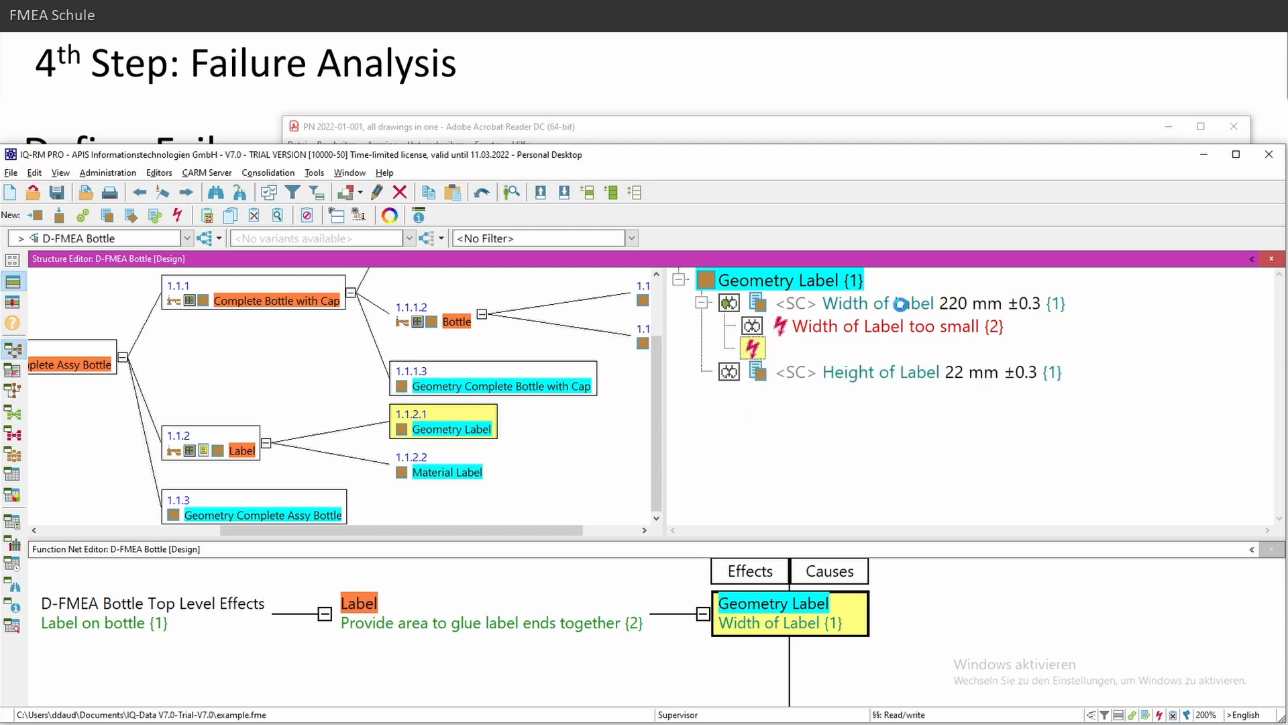
left_click(178, 214)
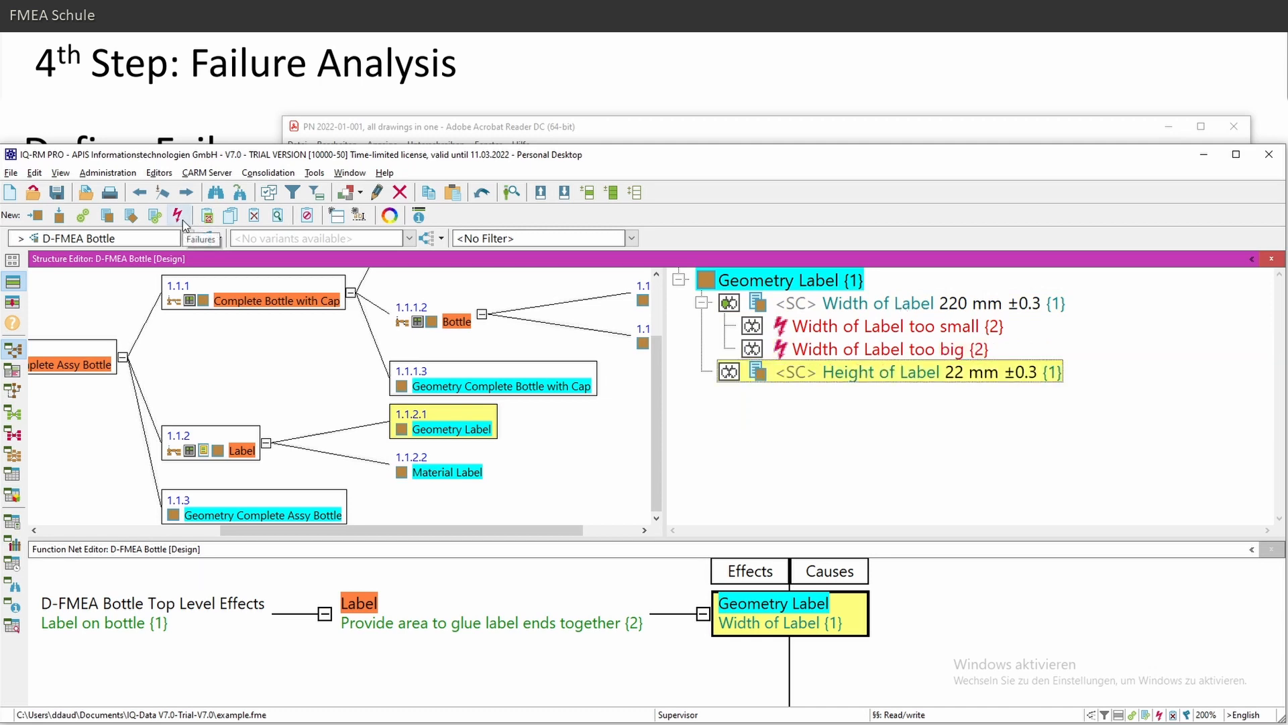
left_click(177, 215)
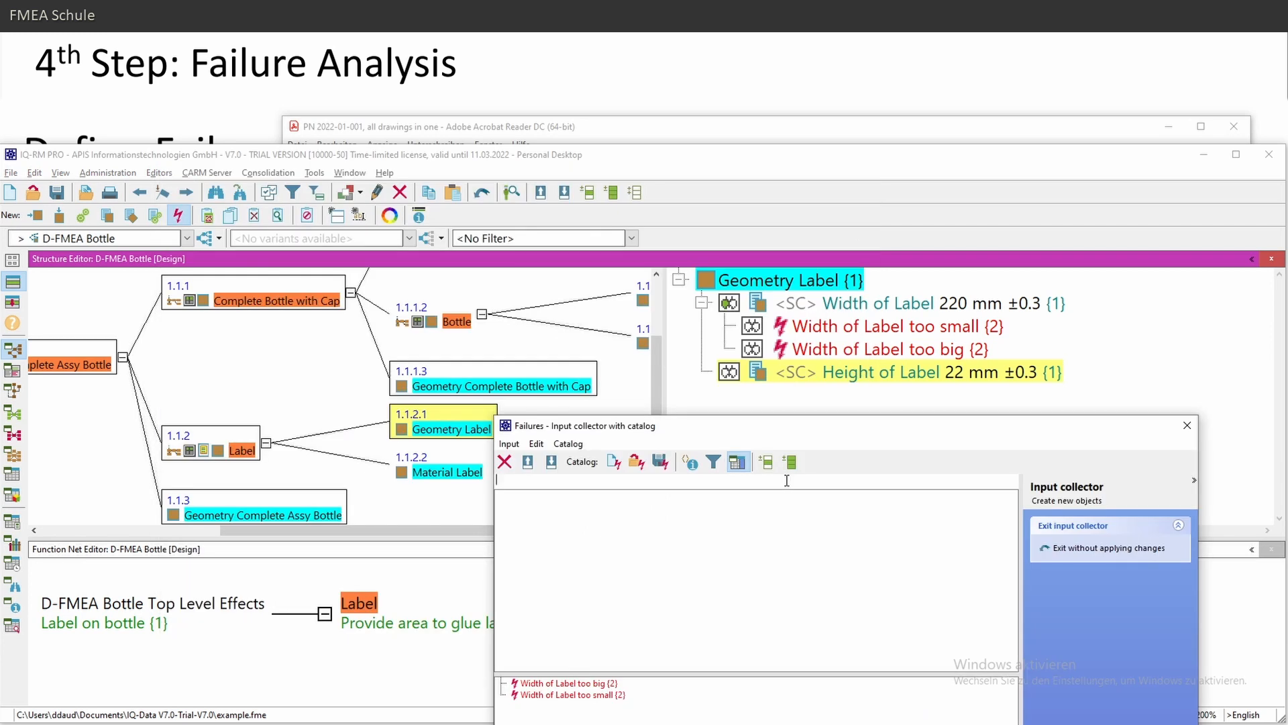
Enter Height of Label failures too small, too big and Less then minimum in the collector
type("Height o")
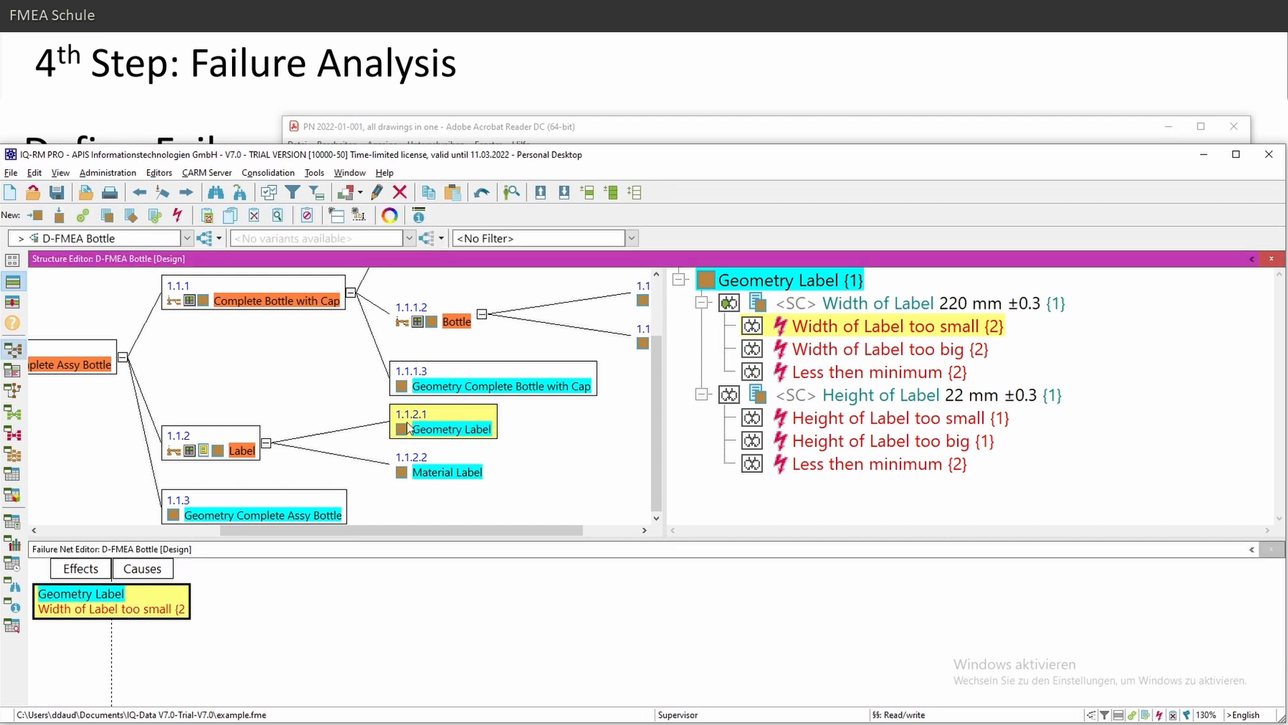
Show Label's function Provide area to glue label ends together after checking the drawing
left_click(241, 450)
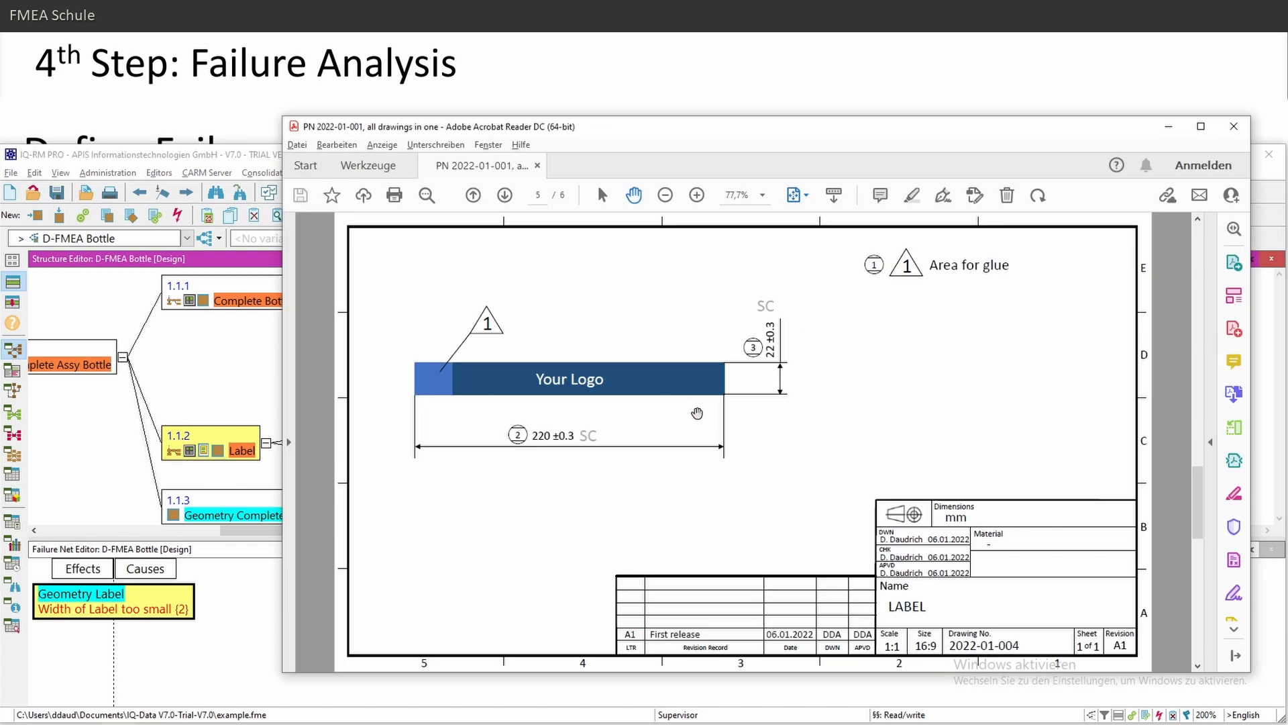
mouse_move(442, 376)
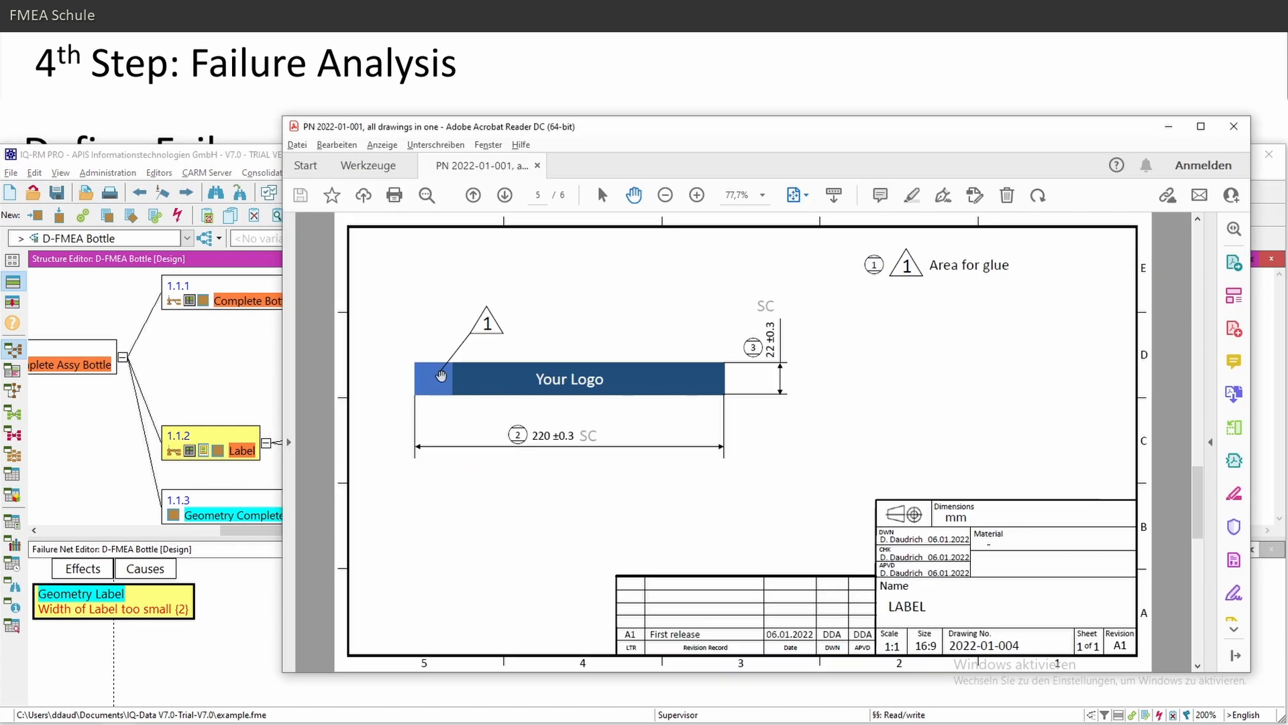
left_click(108, 154)
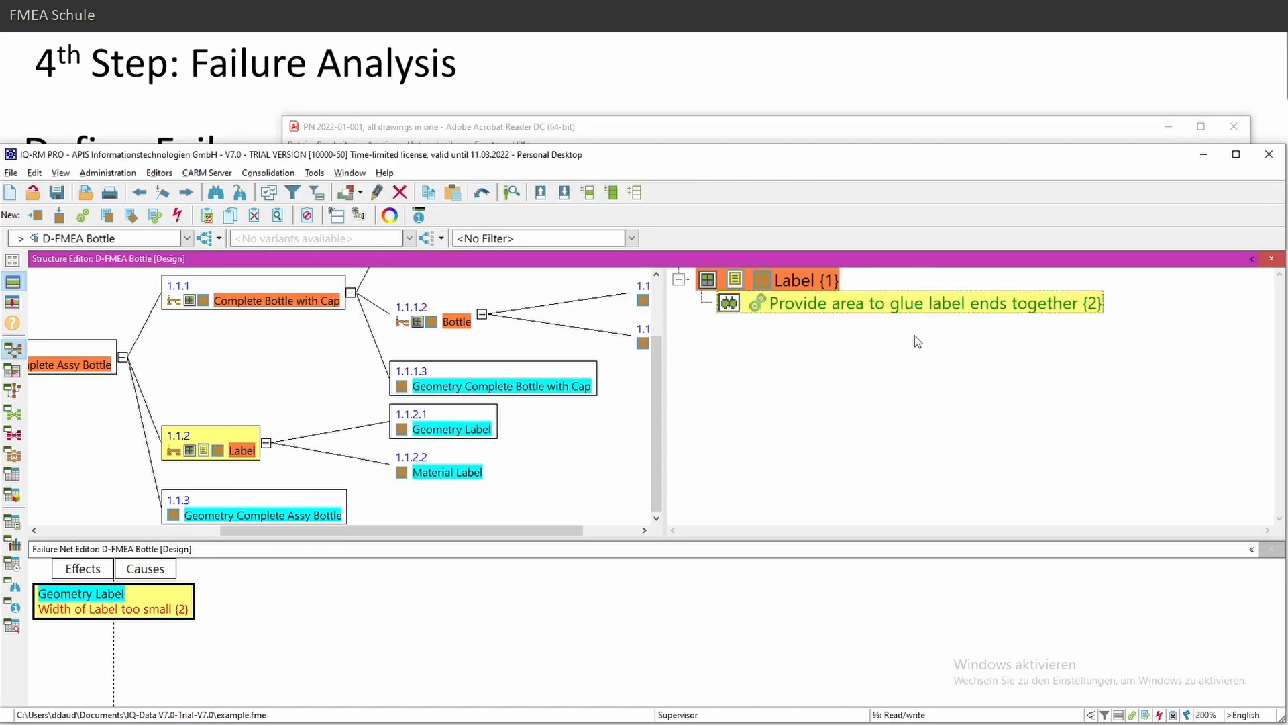
mouse_move(825, 317)
type("Area to glue label ends together too")
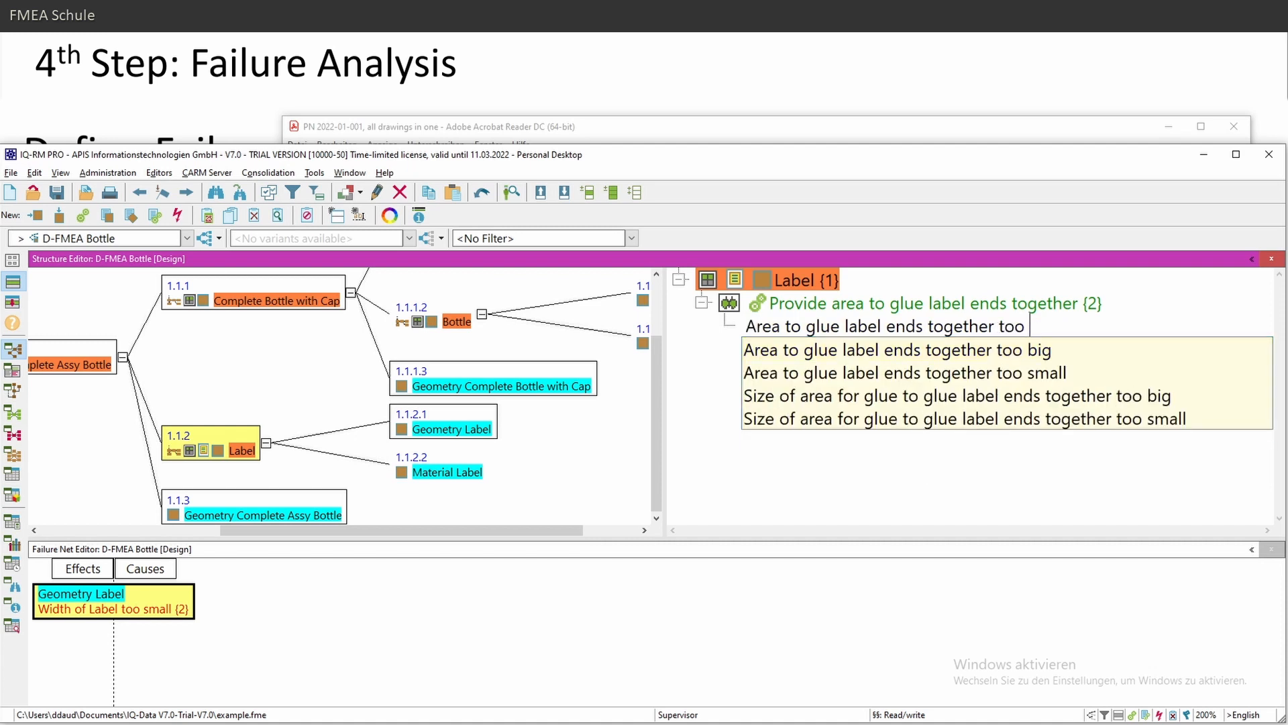
Add failure Area to glue label ends together too small, linked to Width of Label too small
left_click(903, 371)
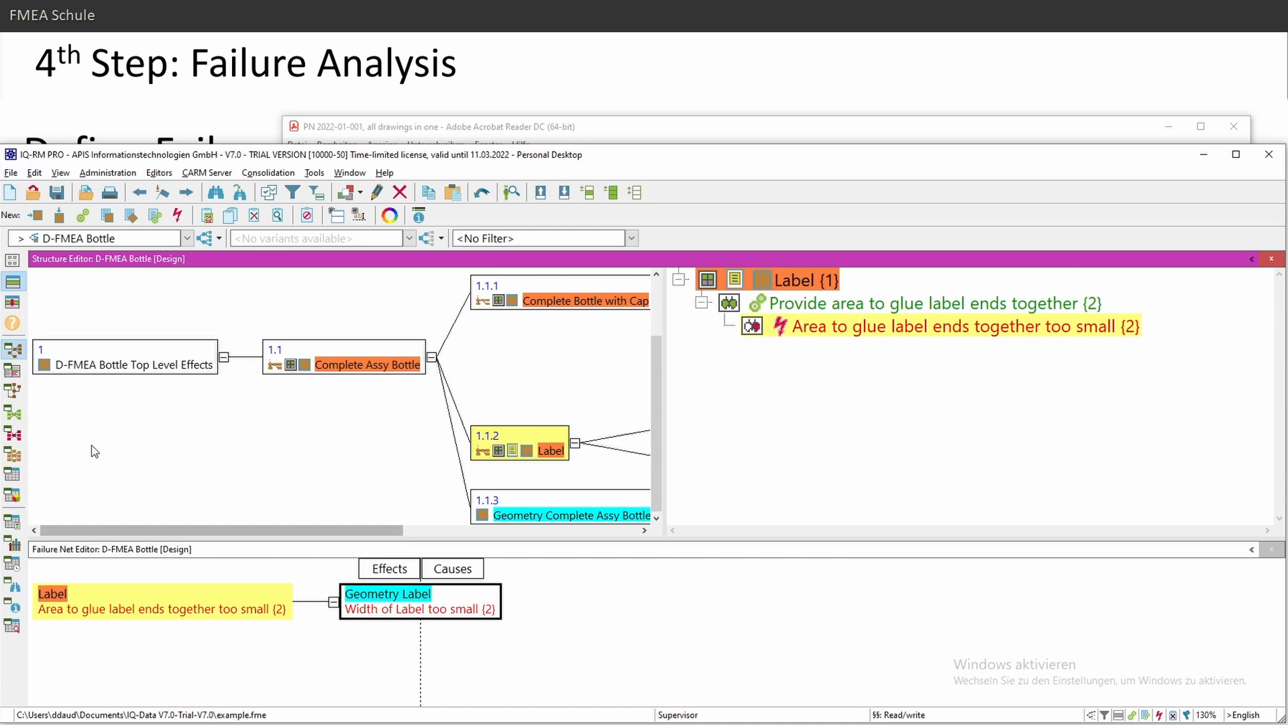
left_click(124, 364)
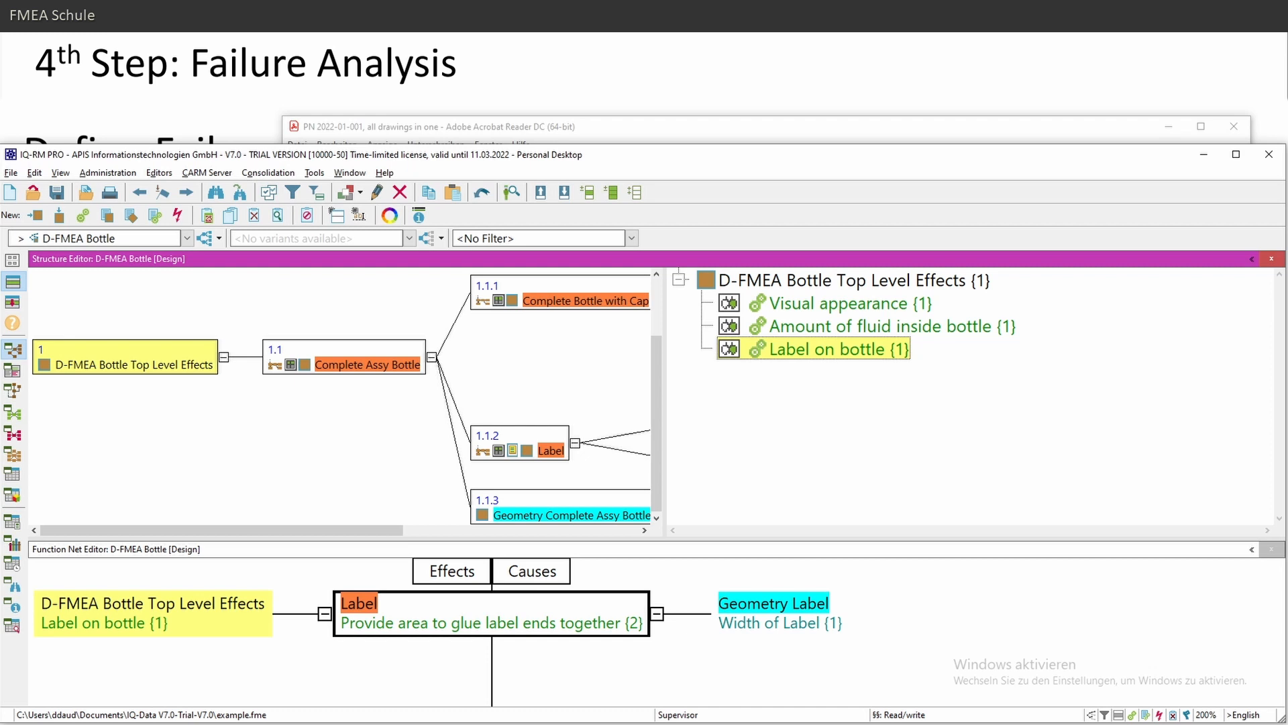
mouse_move(760, 614)
type("Label on bottle")
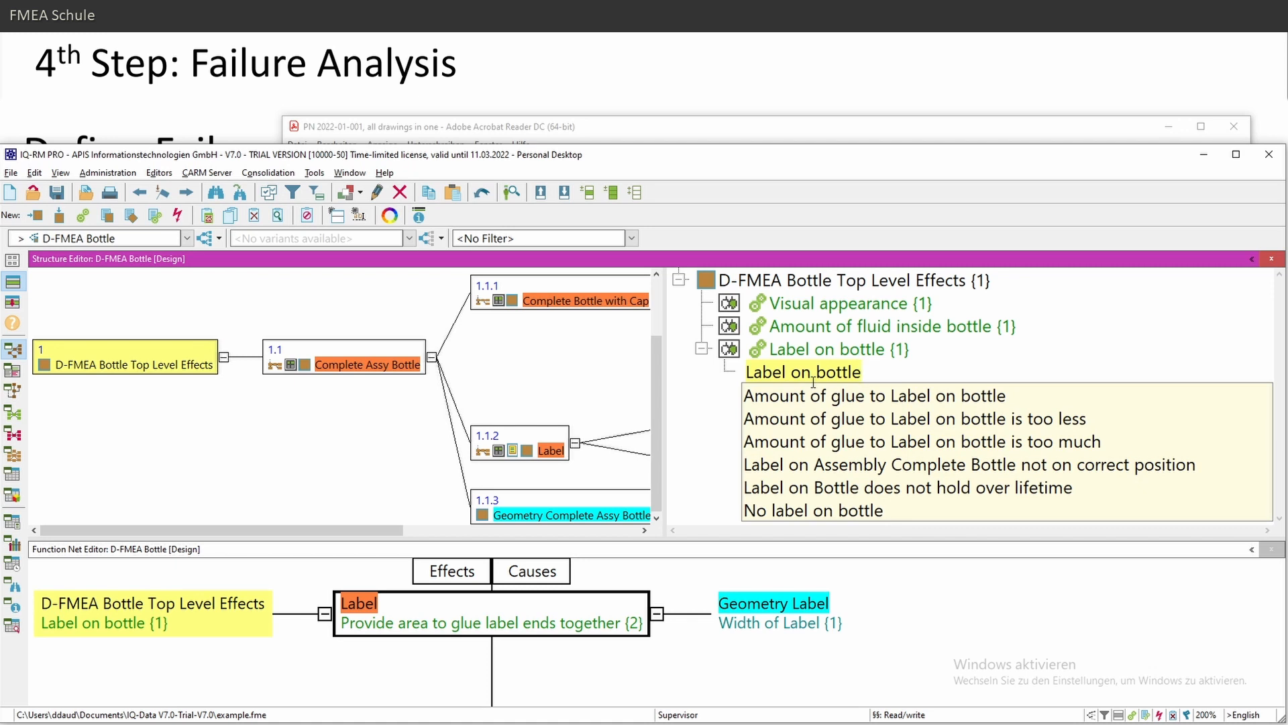
Give Label on bottle the failure Label on Bottle does not hold over lifetime
left_click(908, 487)
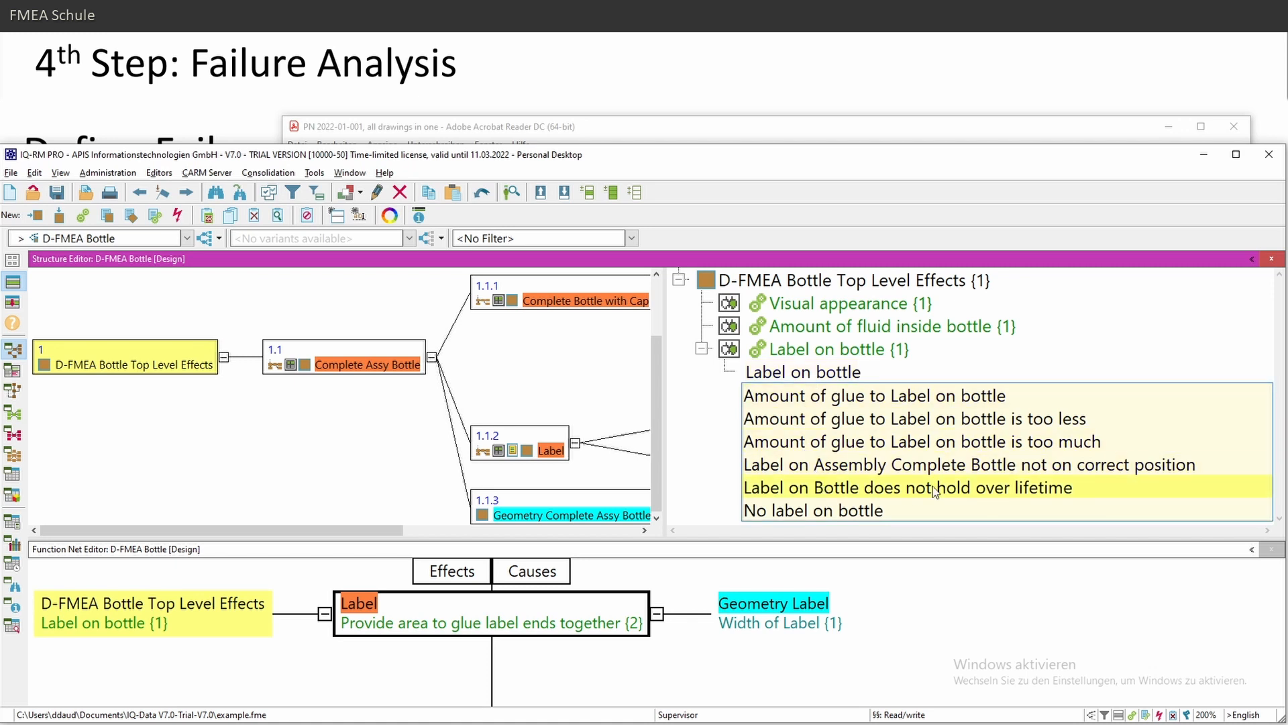
left_click(909, 487)
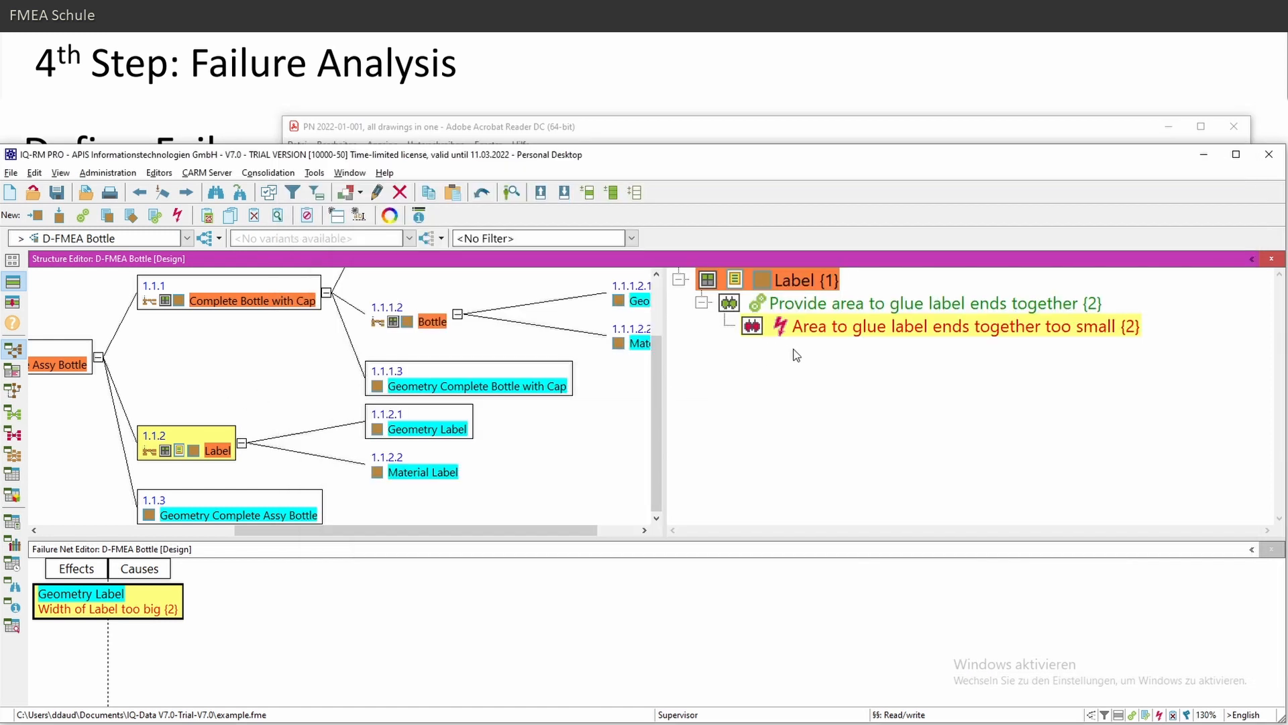
Add the Label function Ensure visual appearance of label via the input collector
left_click(933, 302)
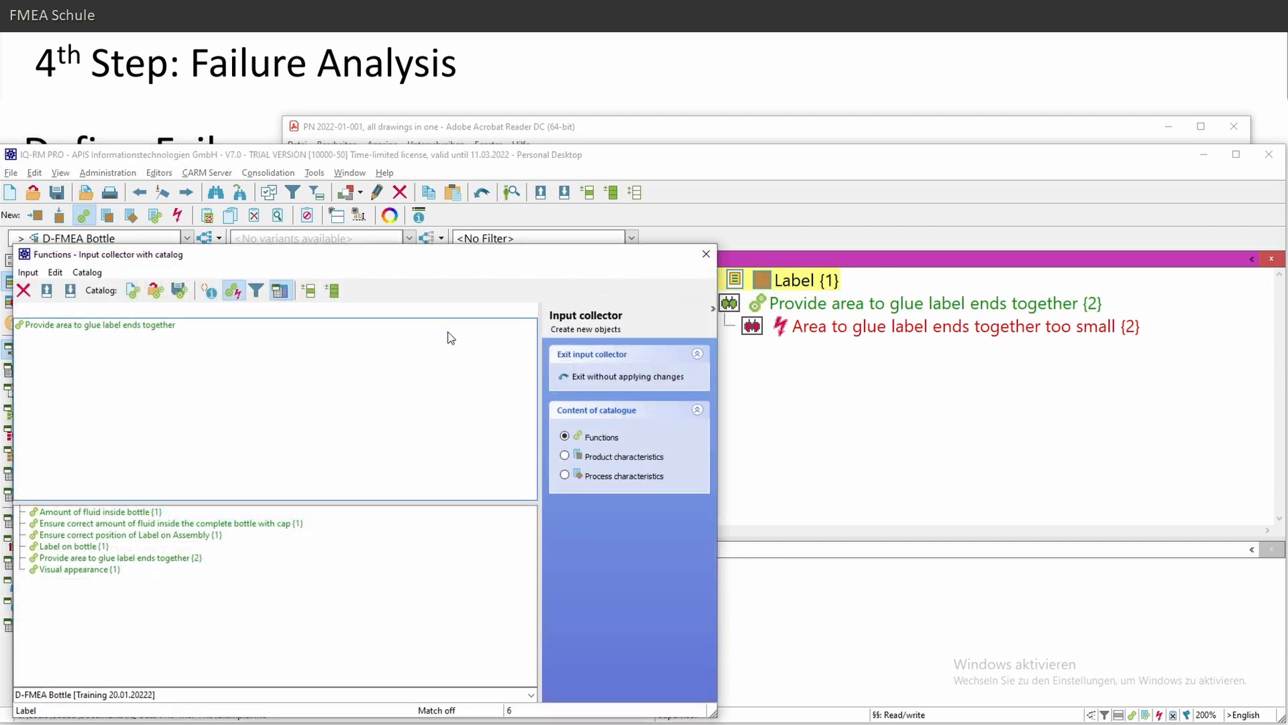
type("Ensure vis")
type("Visual appearance of label")
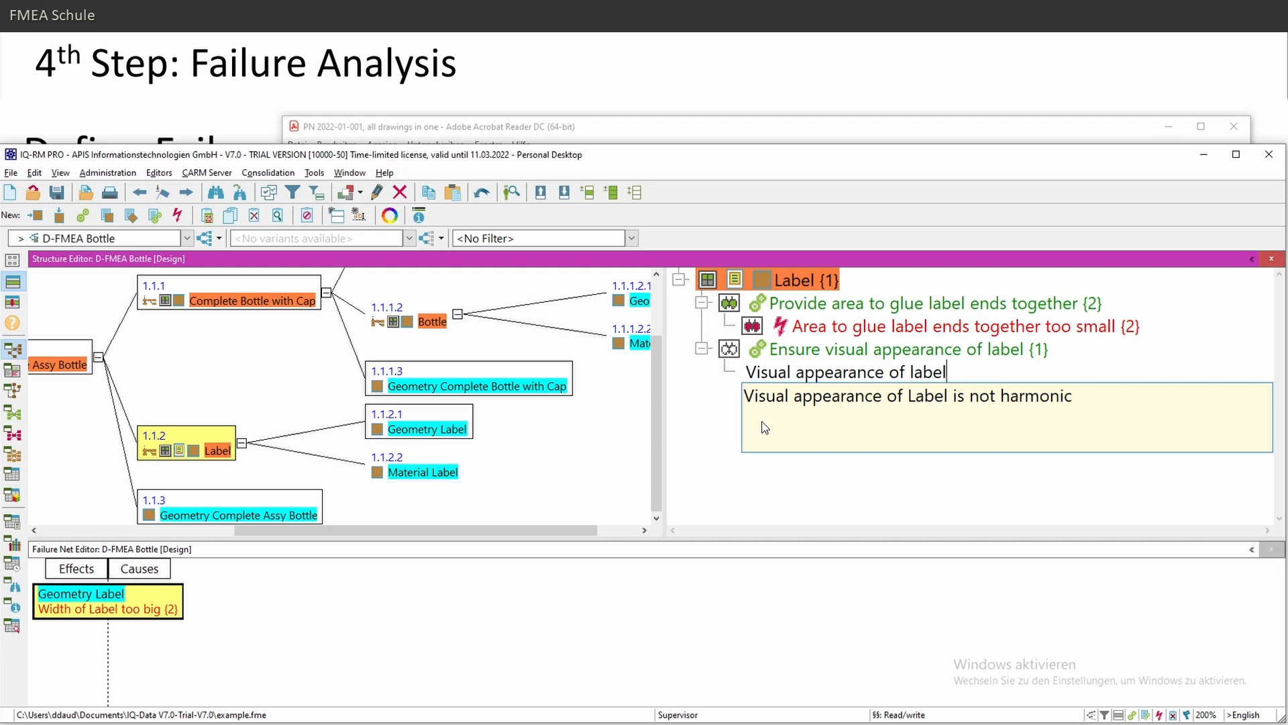
Accept the failure Visual appearance of Label is not harmonic for the new function
key("enter")
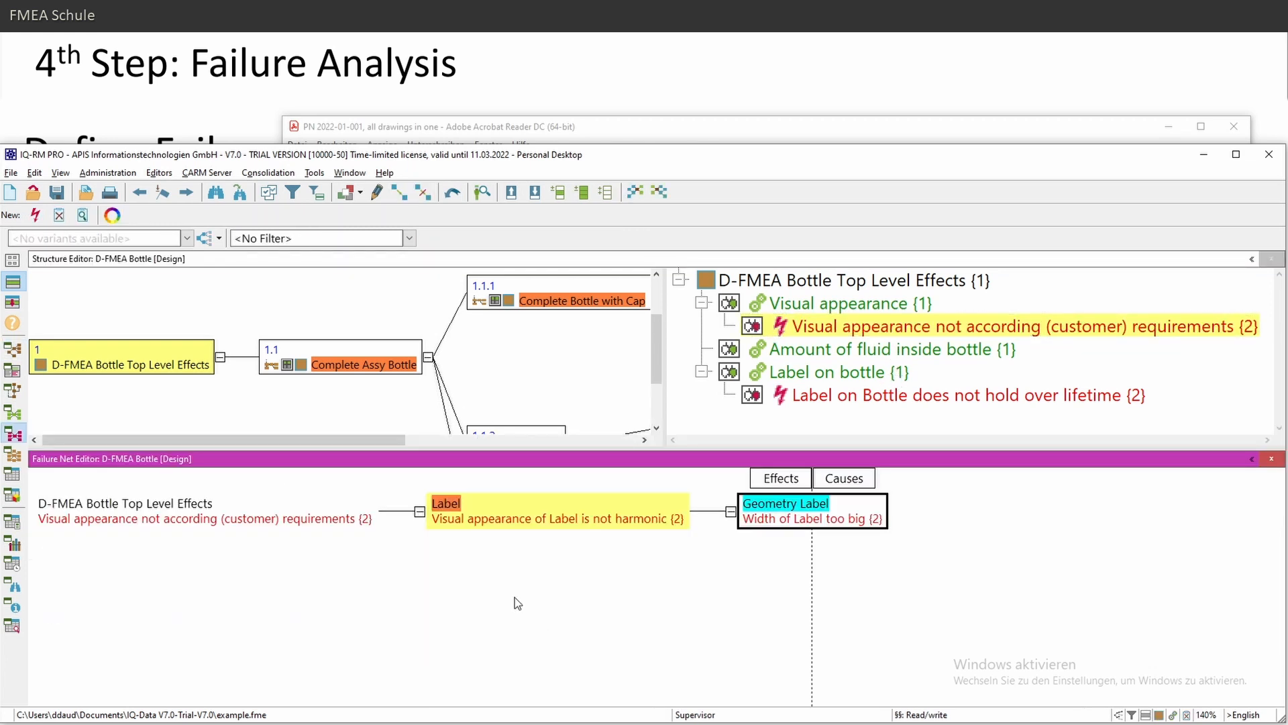
mouse_move(506, 583)
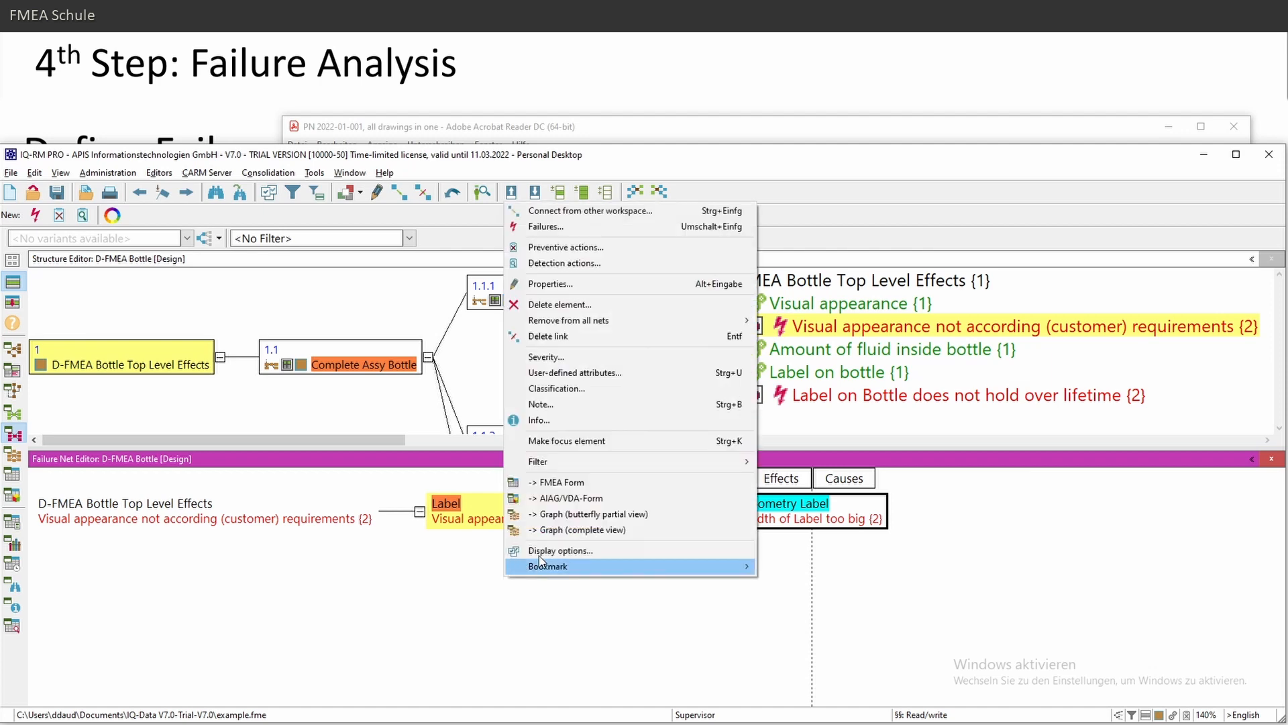
Set failure net display to show Severity, Severity (maximum), Numbering and Item code
left_click(560, 550)
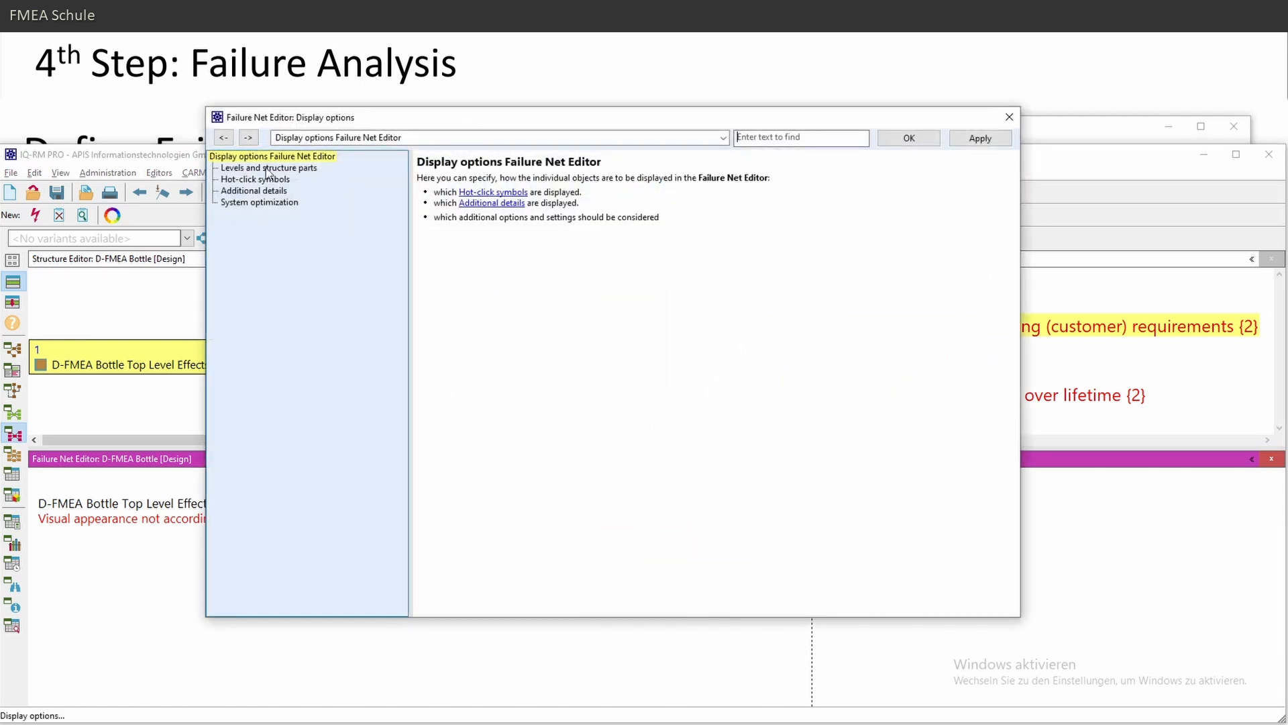
left_click(254, 190)
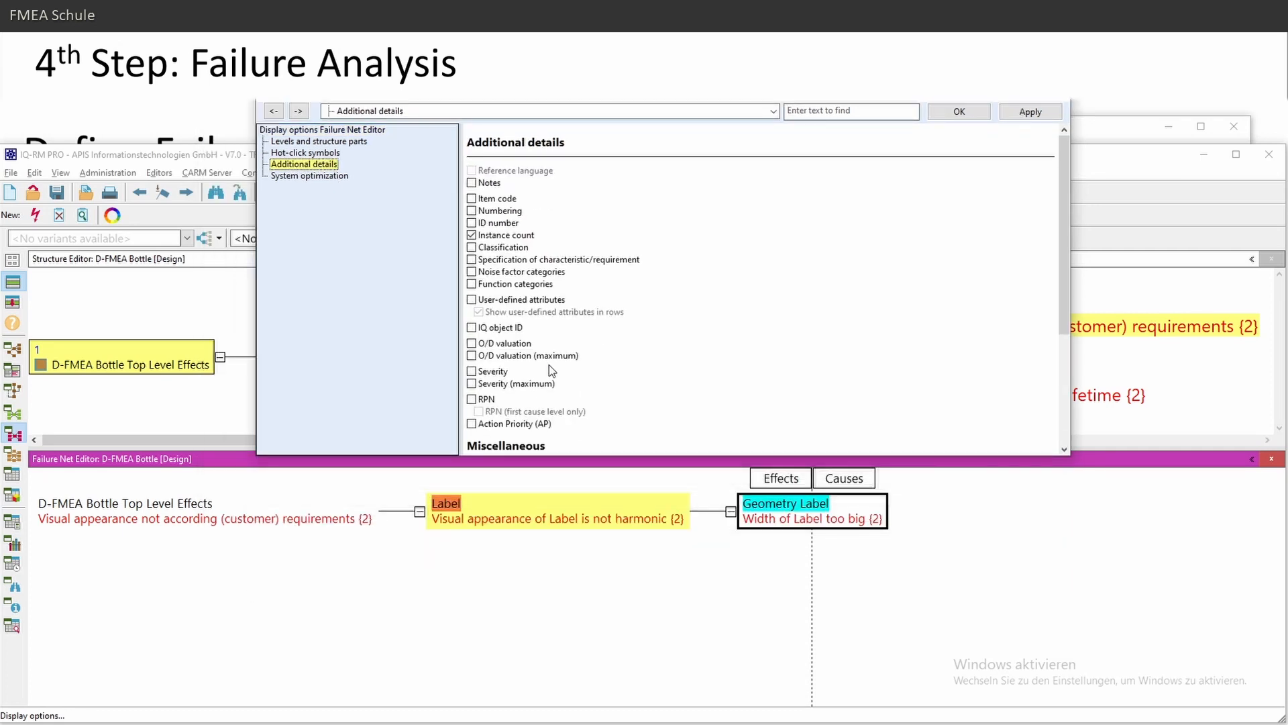
left_click(471, 370)
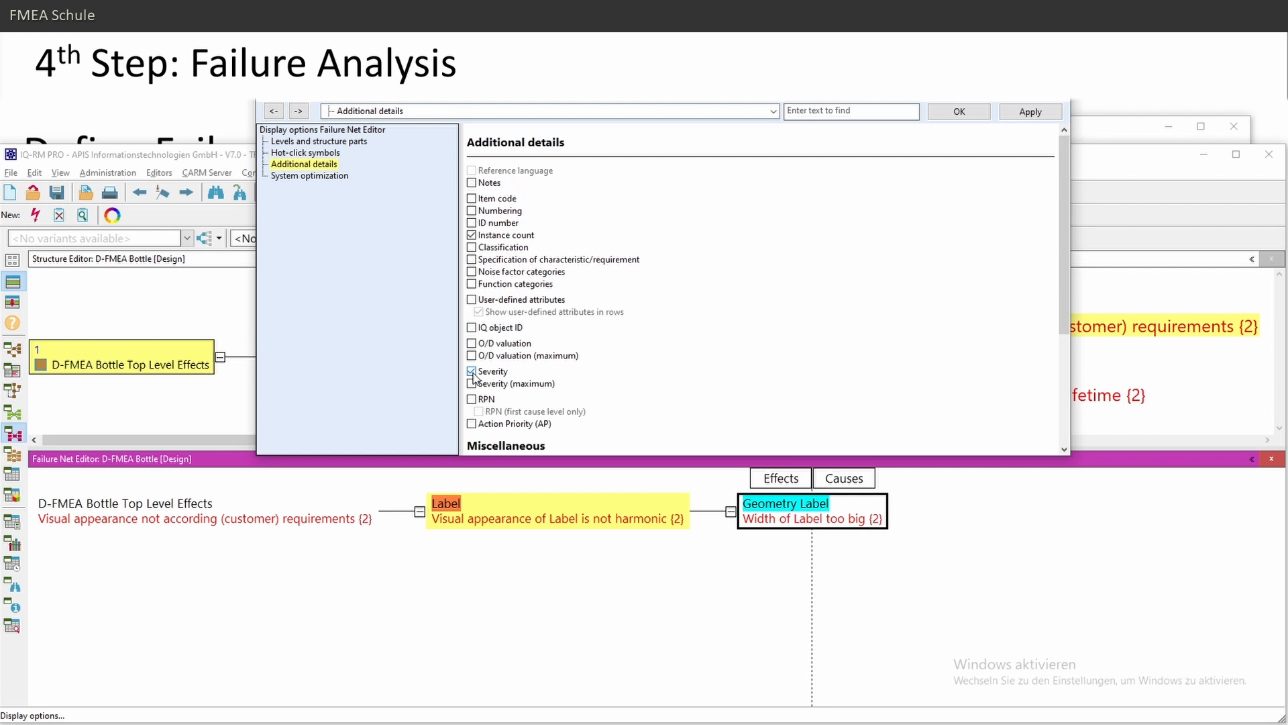
left_click(471, 383)
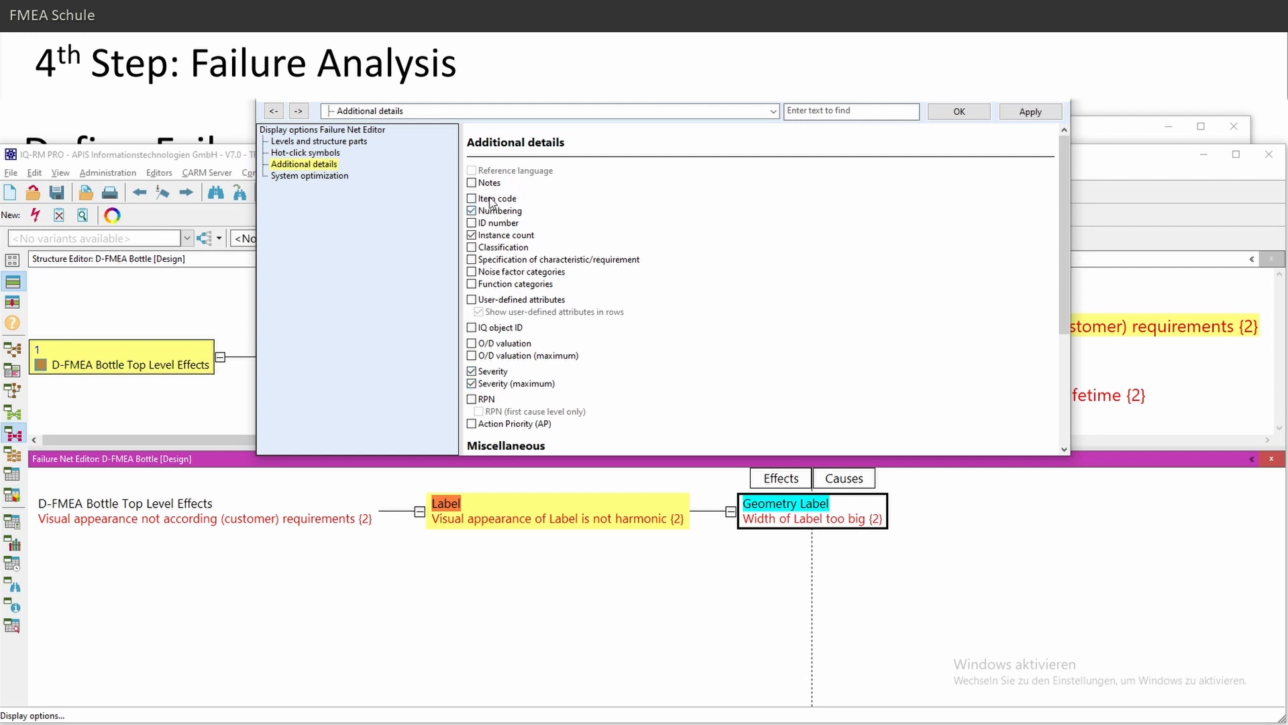
left_click(472, 199)
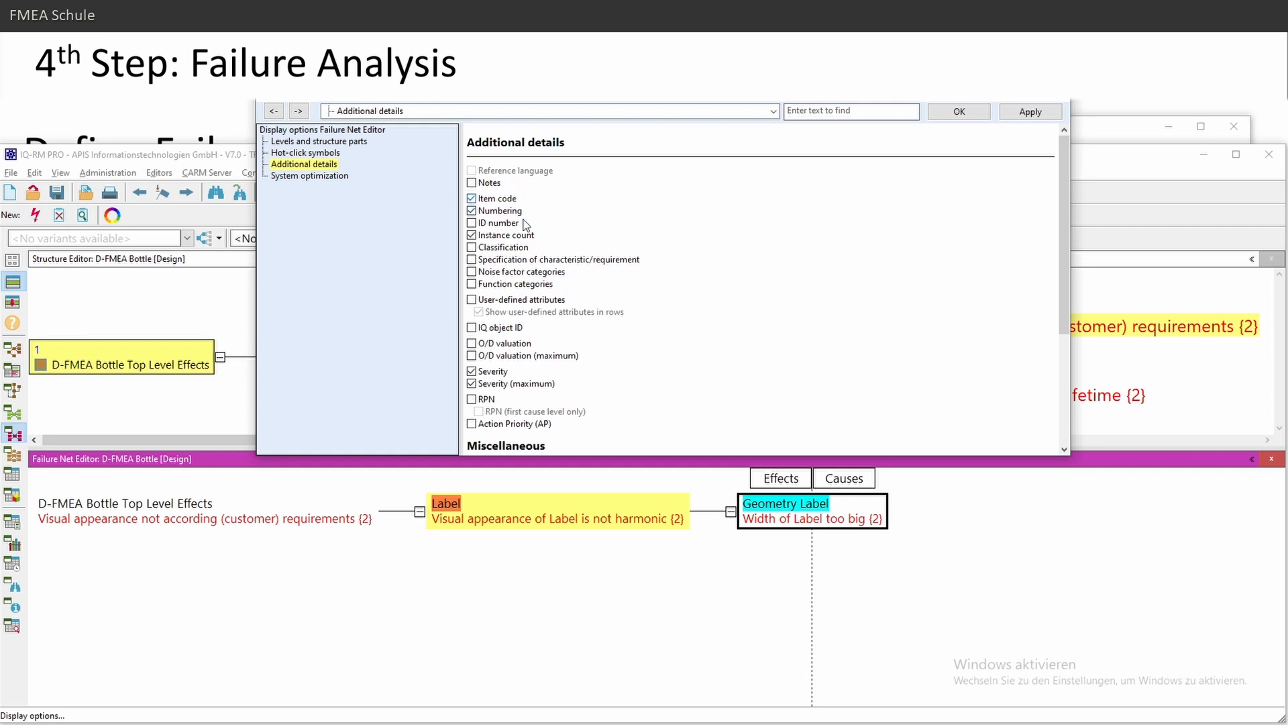
left_click(319, 141)
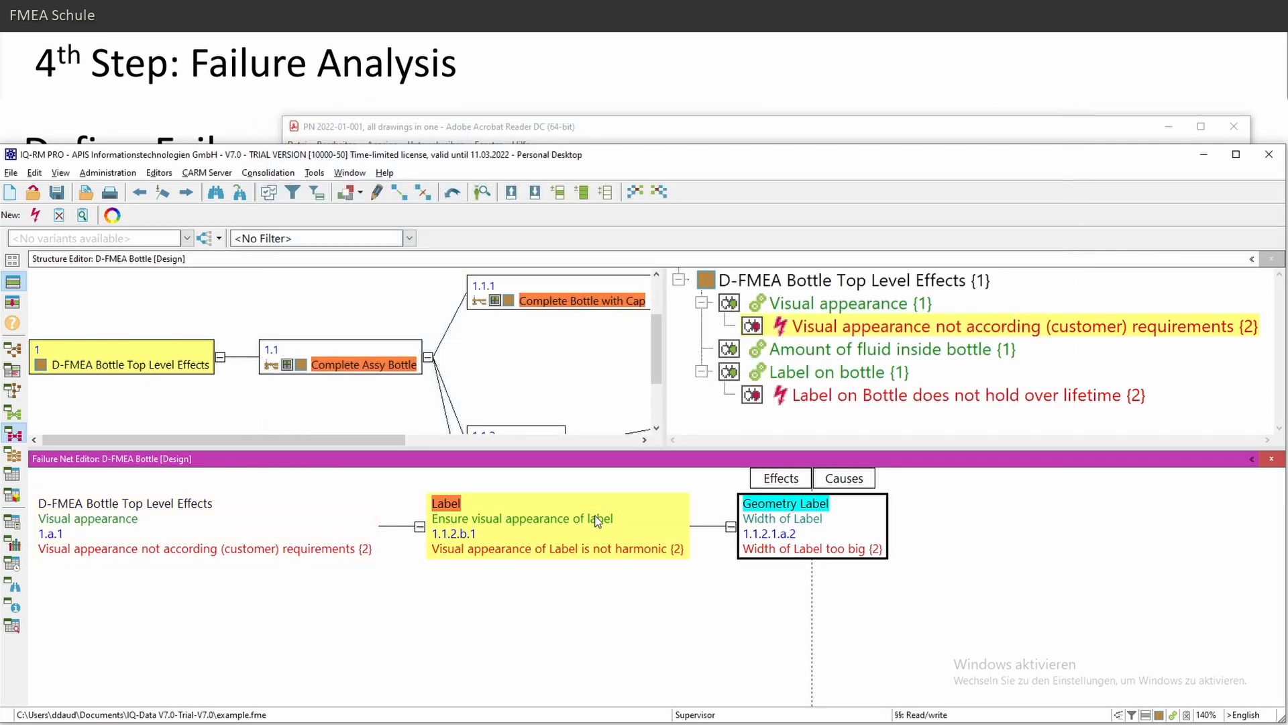
mouse_move(628, 561)
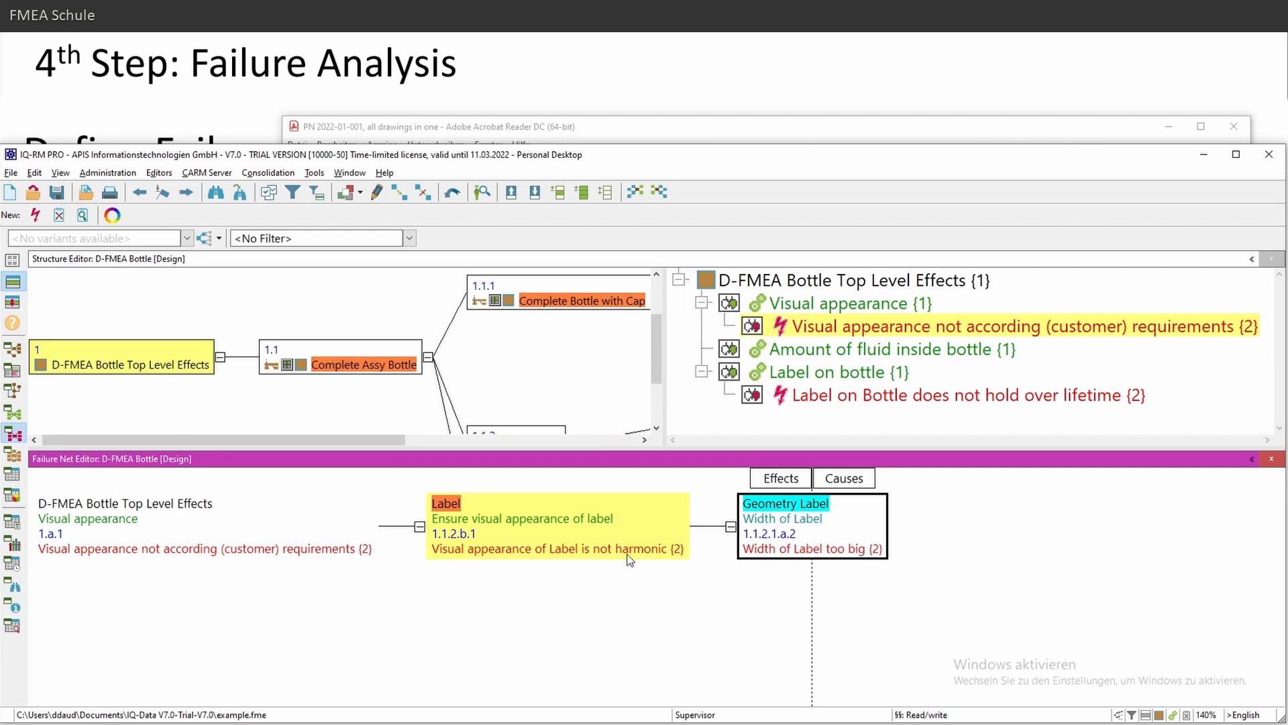